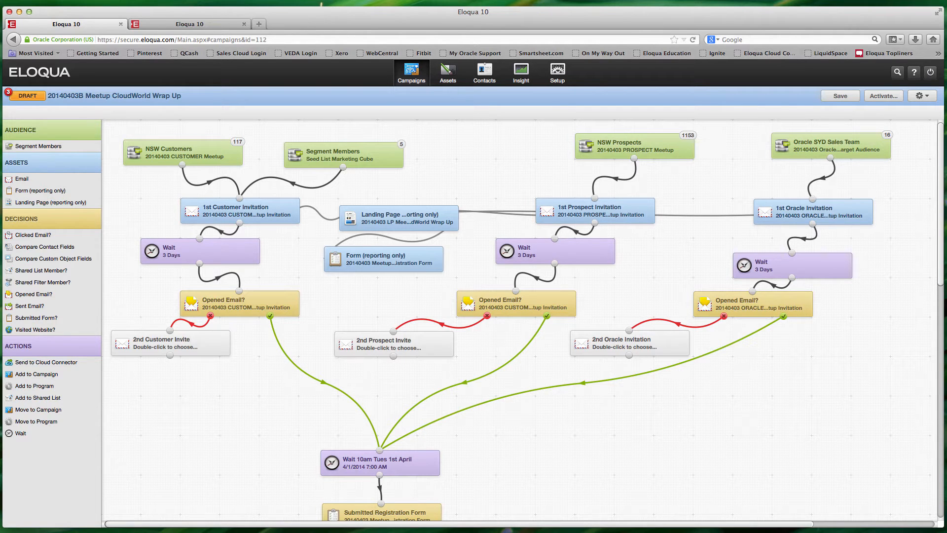
mouse_move(264, 216)
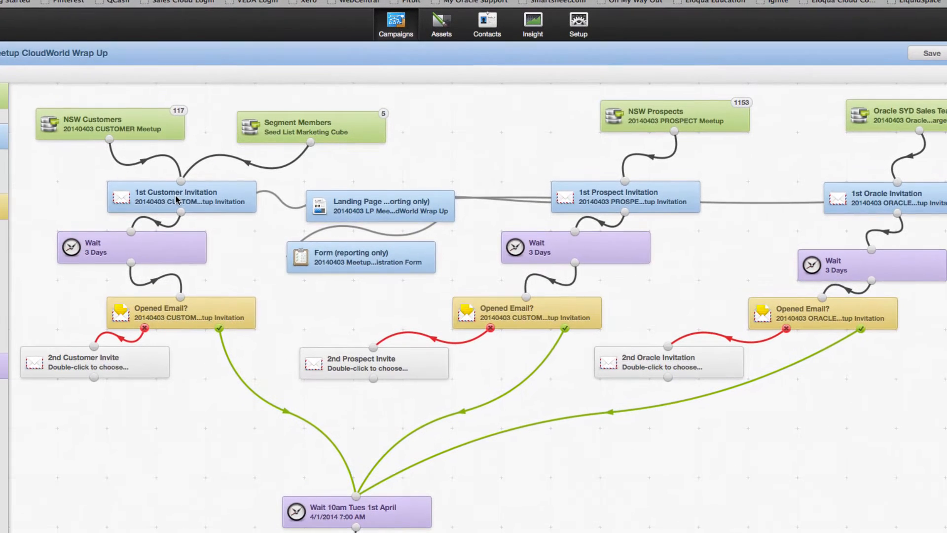
- Show the 1st Customer Invitation step's Sending Options scheduling settings
double_click(181, 198)
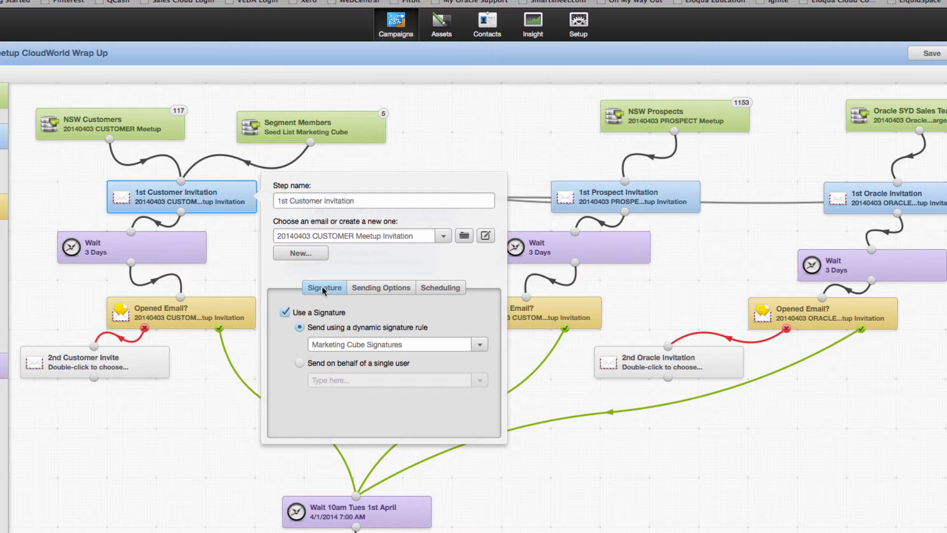
left_click(381, 287)
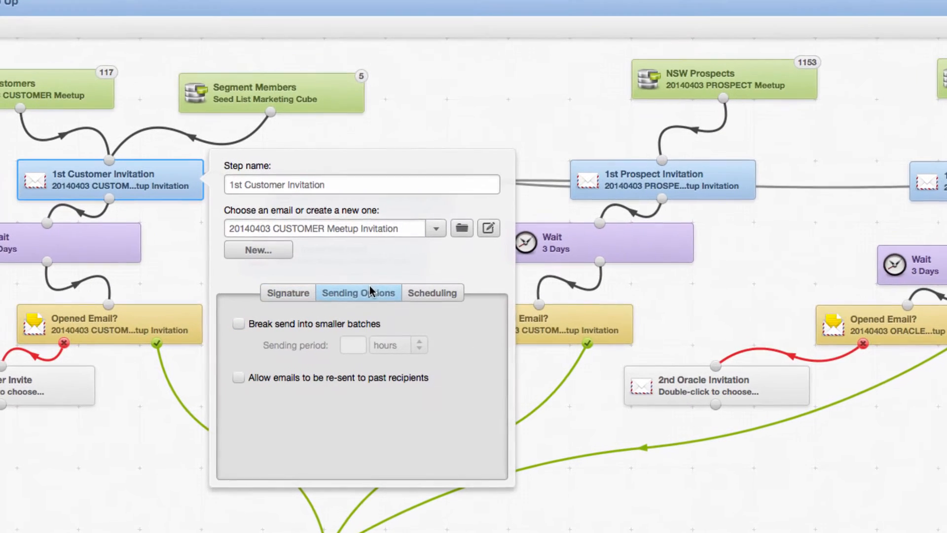
left_click(431, 292)
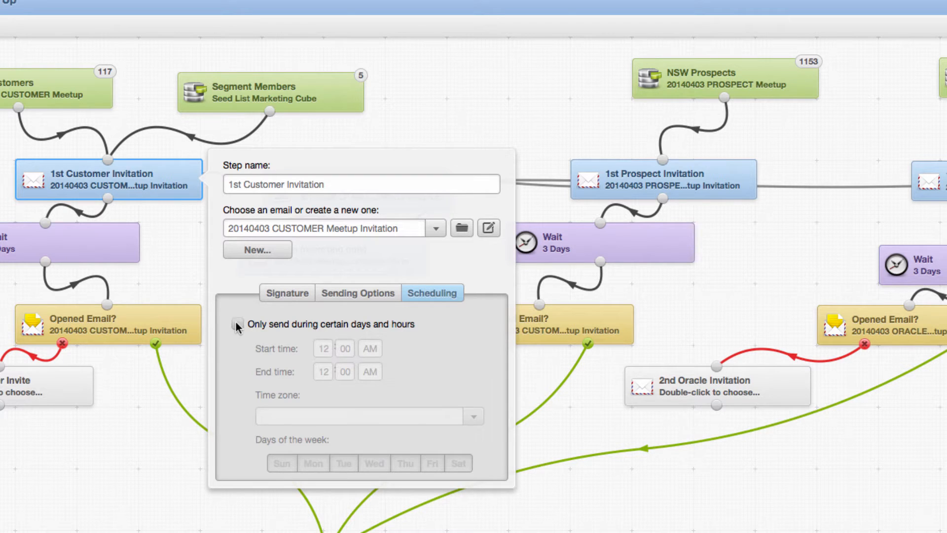
- Enable day/hour restriction, end time 9:30 AM, Canberra/Melbourne/Sydney zone, and start adding weekdays
left_click(237, 325)
type("59")
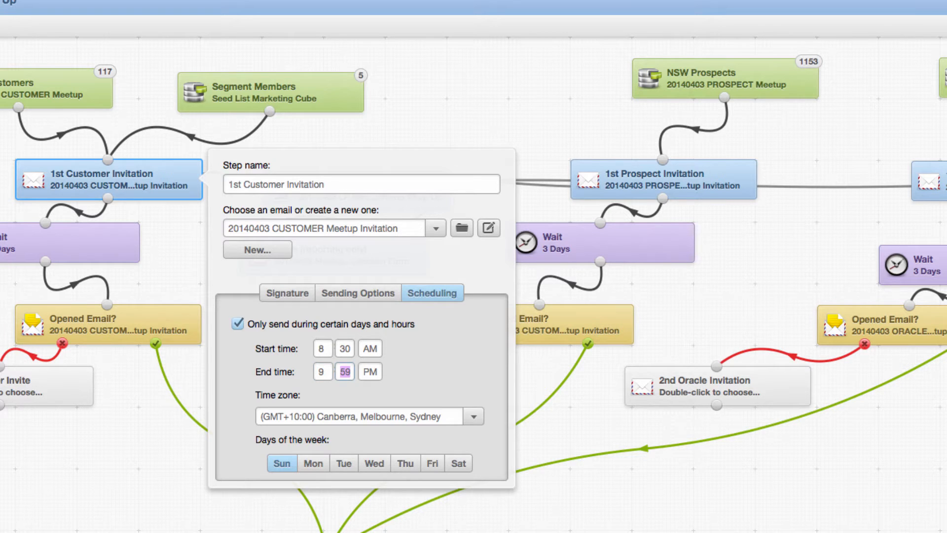
type("30")
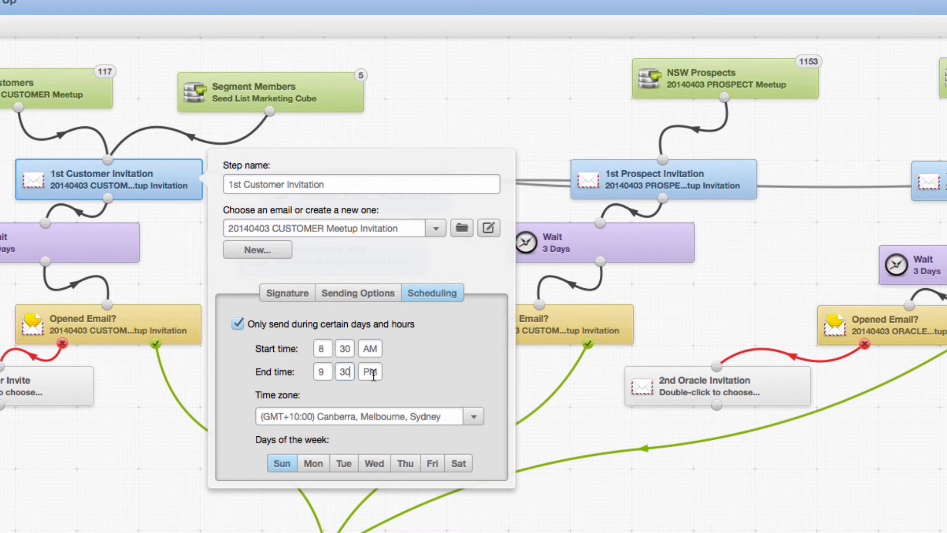
left_click(368, 372)
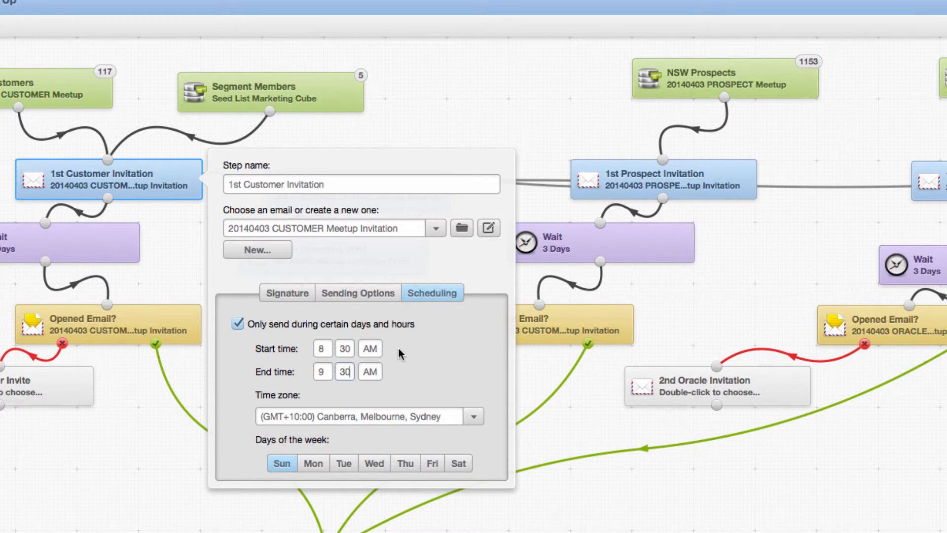
left_click(474, 362)
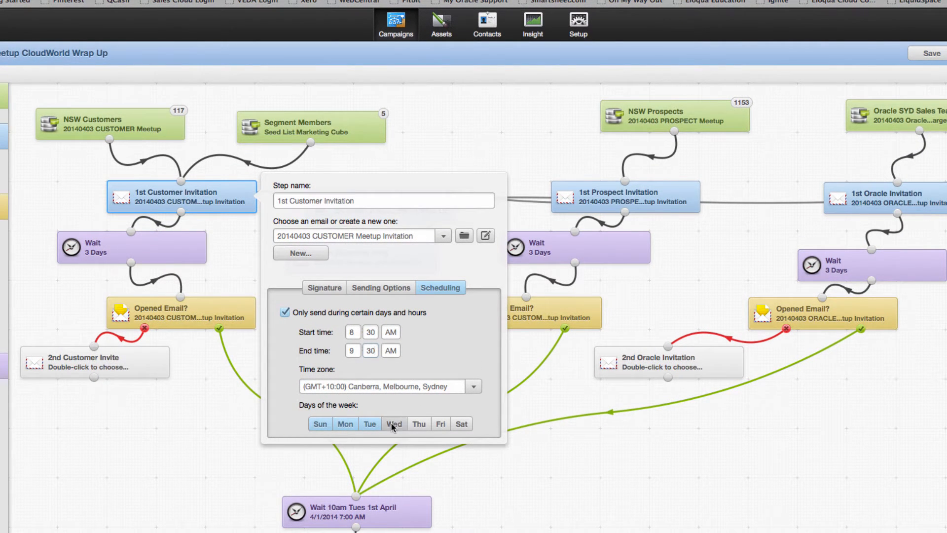
- Adjust Days of the week toward Monday–Friday, adding Wednesday and deselecting Sunday
left_click(394, 423)
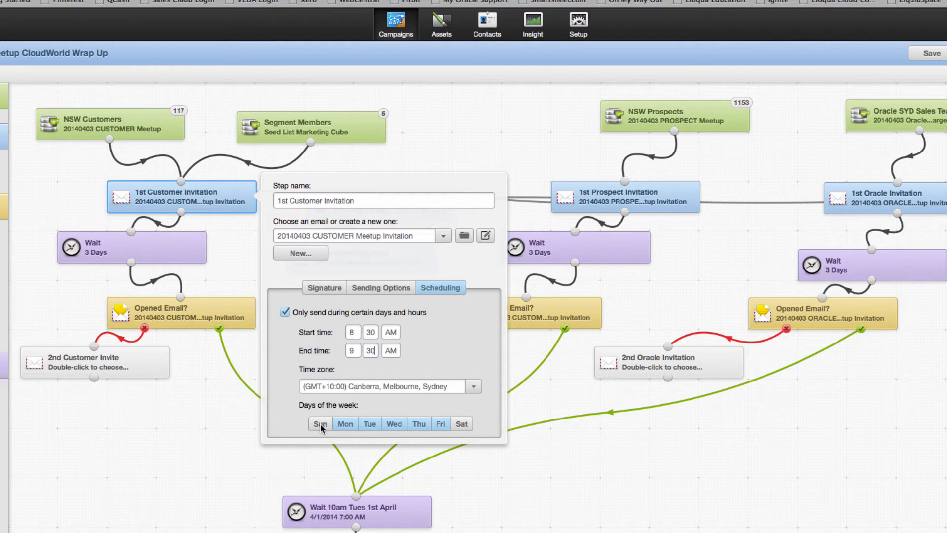
mouse_move(612, 274)
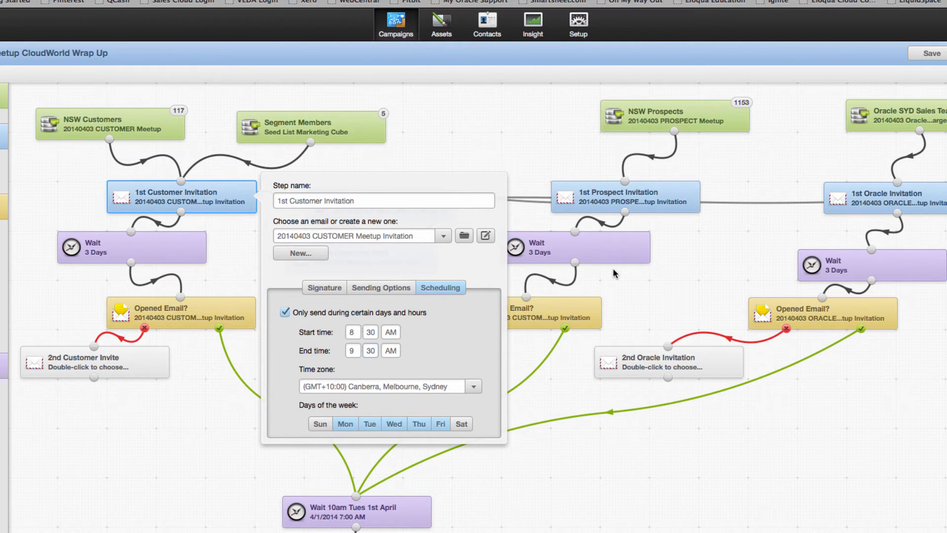
left_click(352, 332)
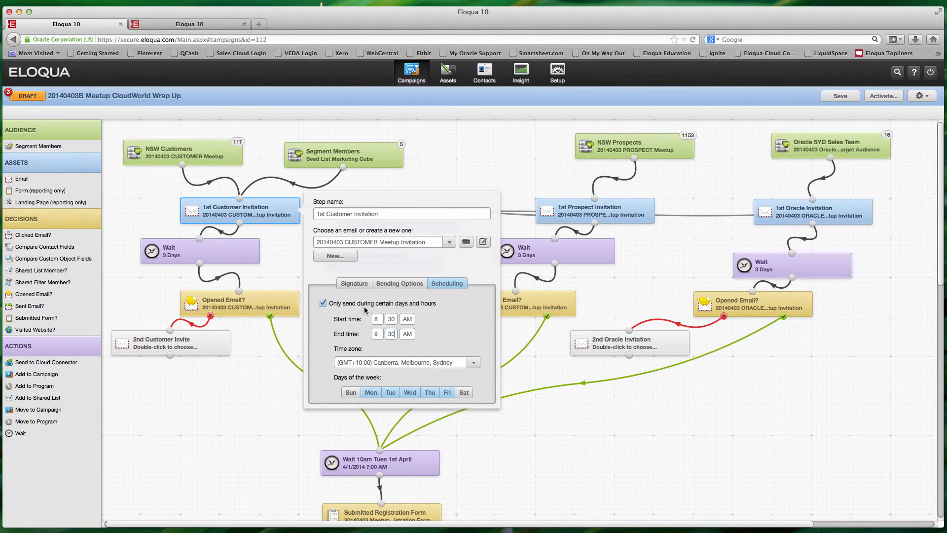
mouse_move(407, 336)
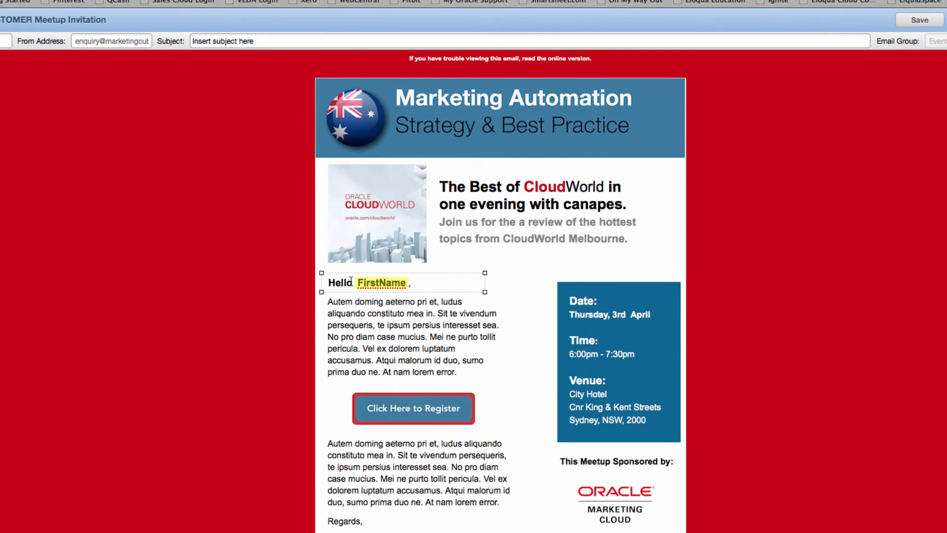
- Replace 'Hello' with 'Good Morning' in the email greeting and return to the campaign canvas
type("HG")
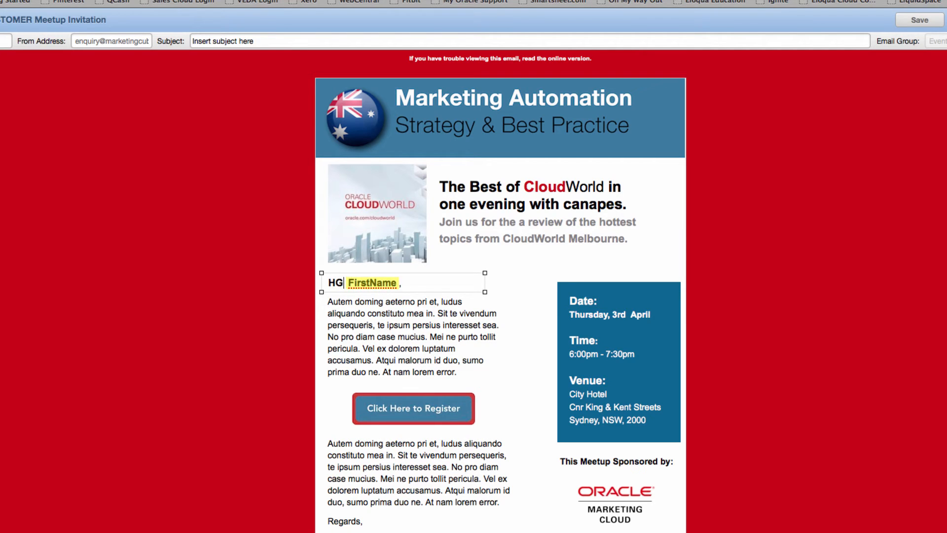
type("ood")
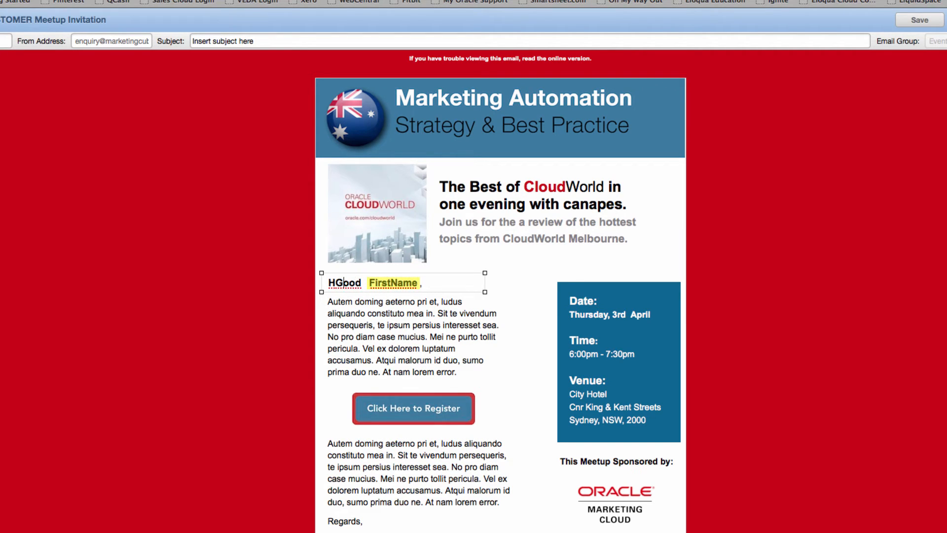
type("Good")
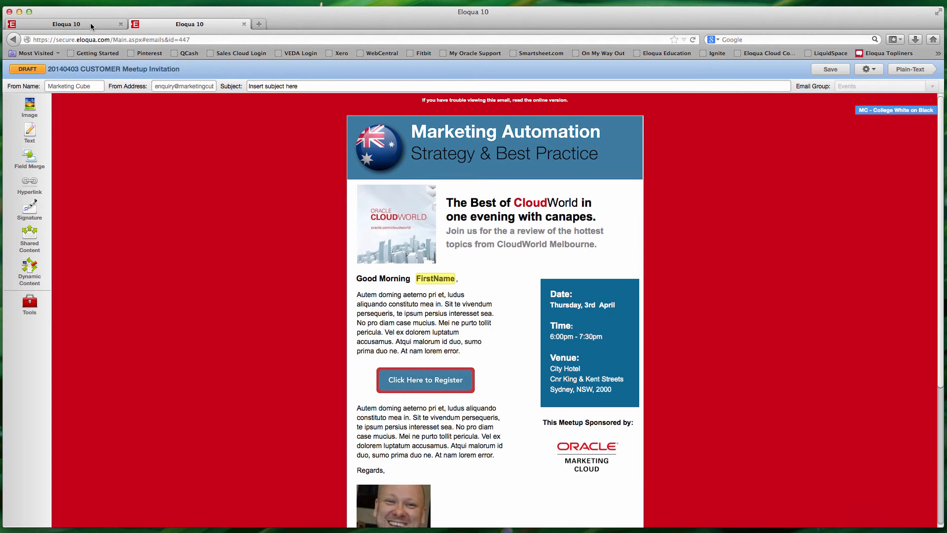
left_click(187, 24)
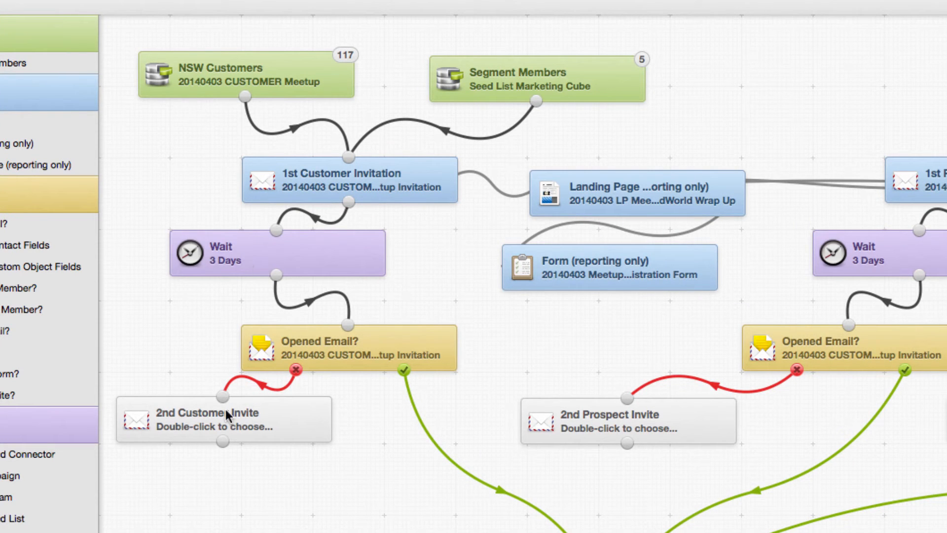
mouse_move(302, 328)
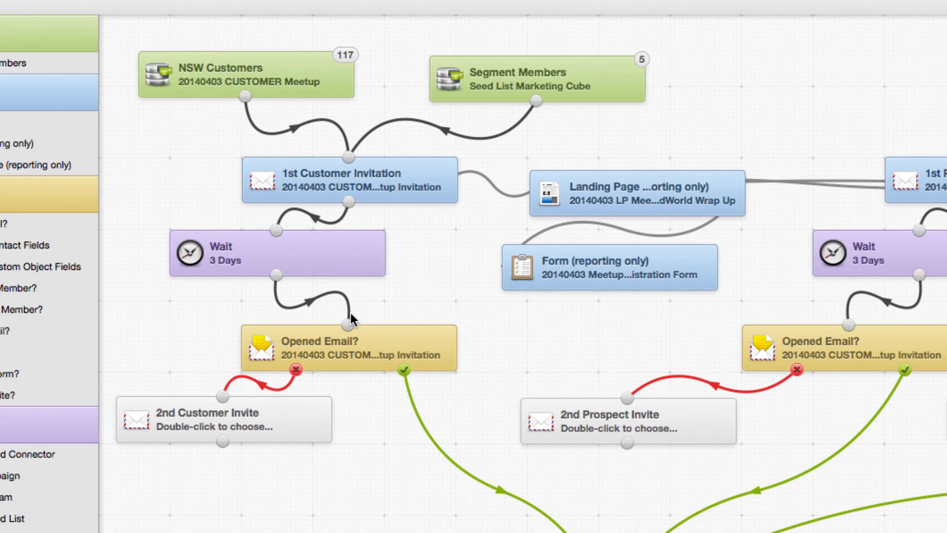
mouse_move(220, 456)
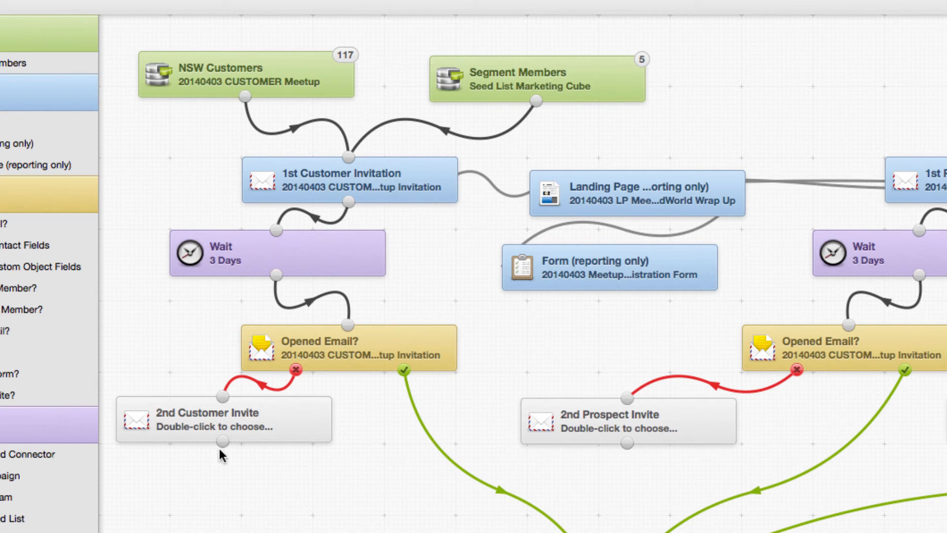
mouse_move(335, 162)
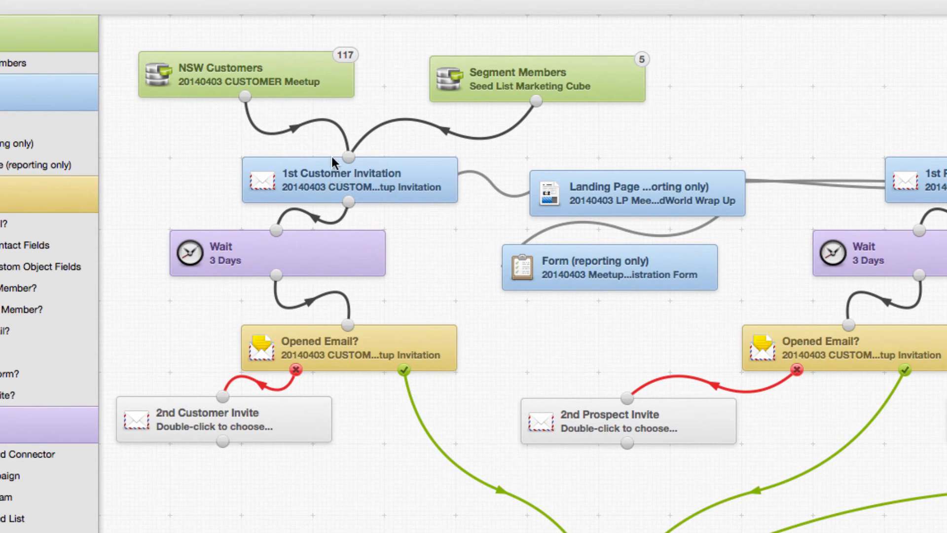
mouse_move(332, 190)
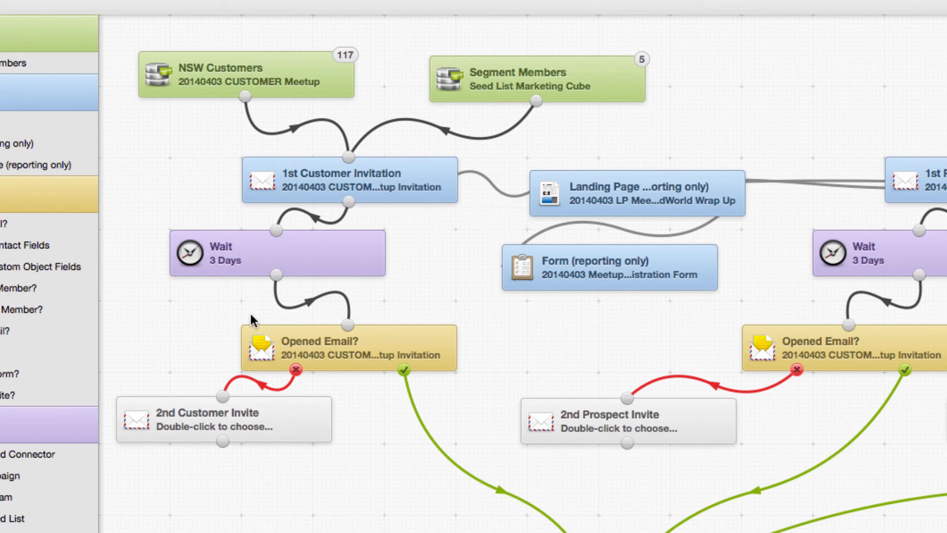
mouse_move(204, 440)
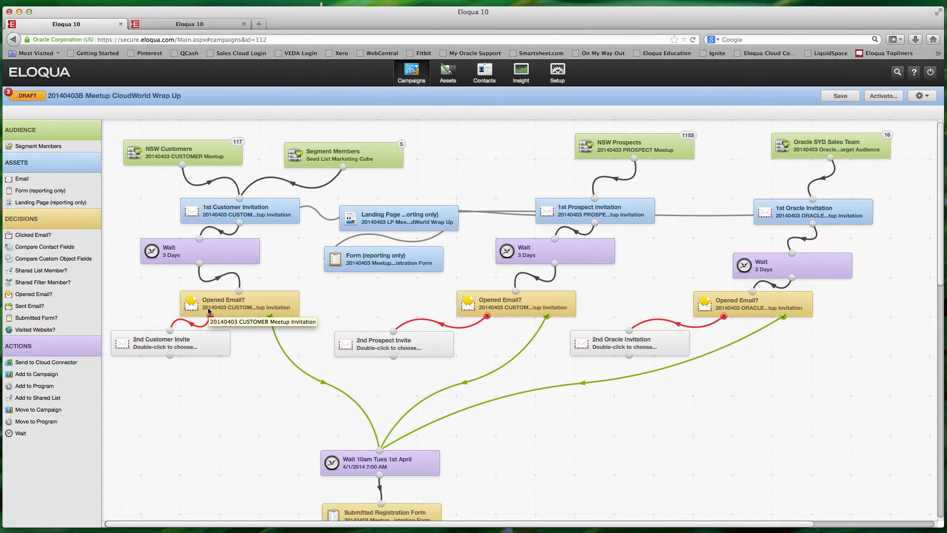
mouse_move(310, 283)
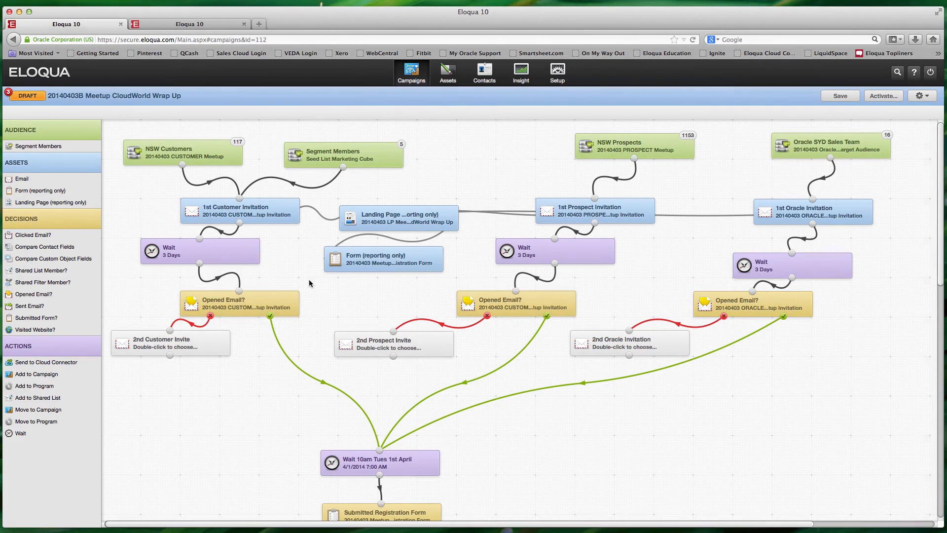